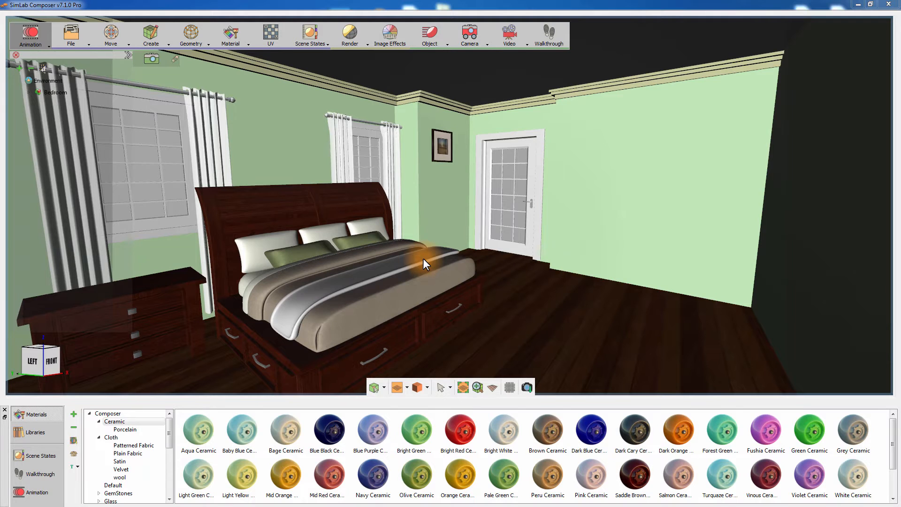
Select the room walls and show their pale green plastic material in the Material panel
left_click(437, 252)
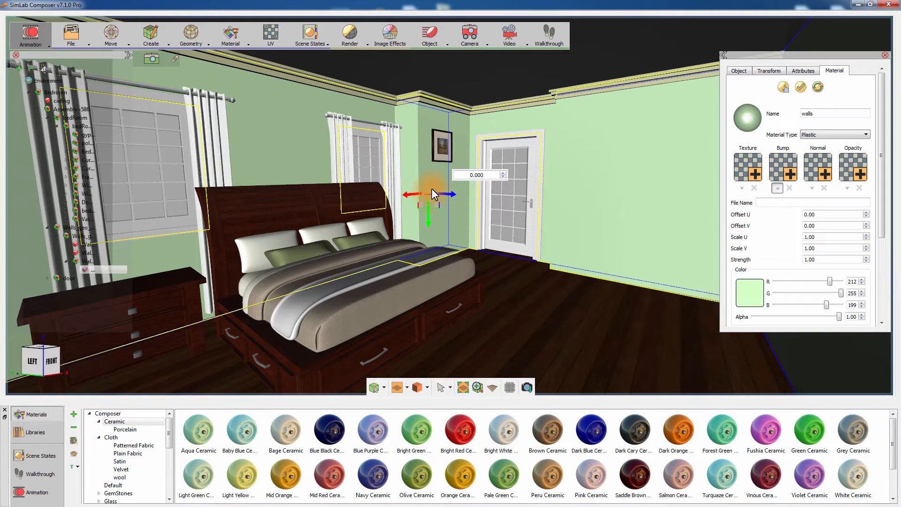
left_click(190, 35)
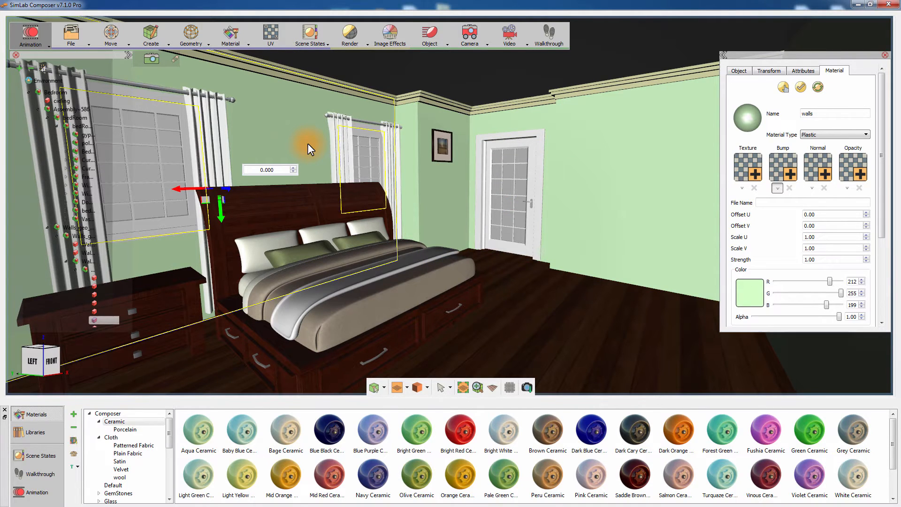
Add the Dresser from the Bedroom model library against the wall by the door
left_click(36, 431)
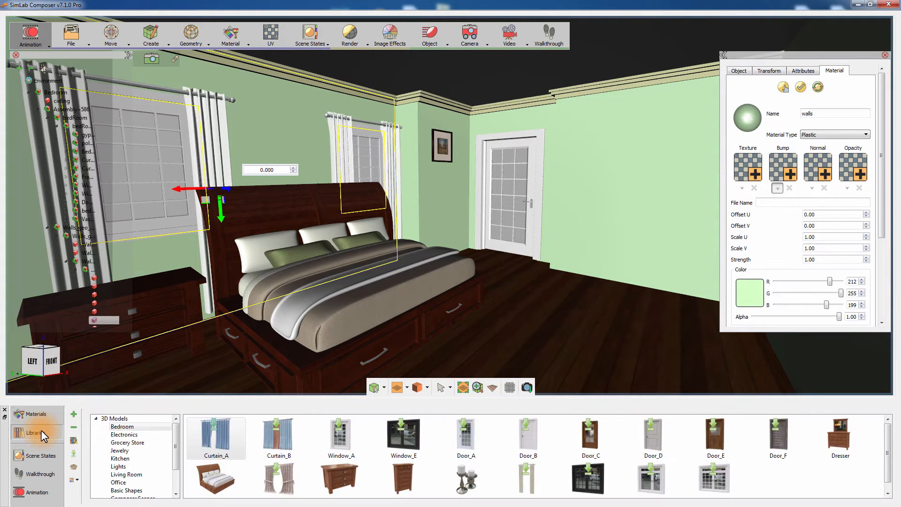
left_click(839, 438)
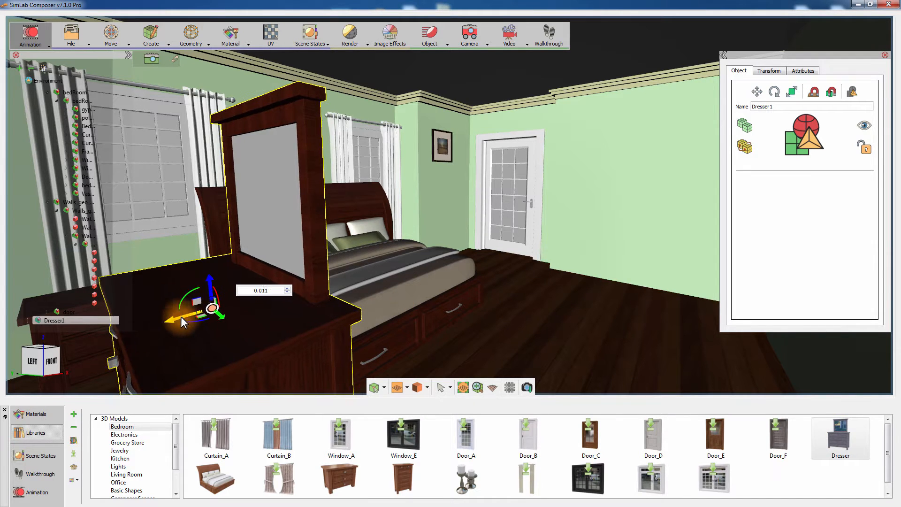
left_click_drag(198, 310, 552, 241)
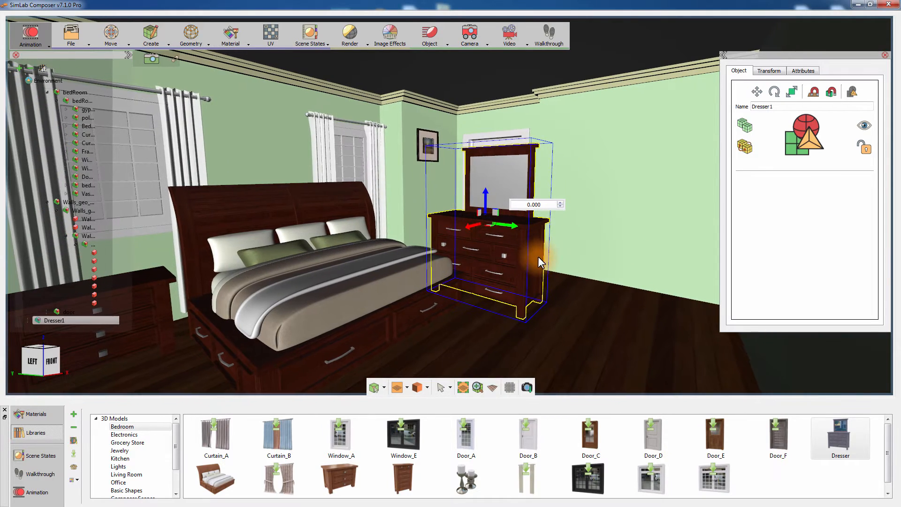
Slide the dresser with the move gizmo until it sits flush against the wall right of the door
left_click_drag(541, 261, 451, 227)
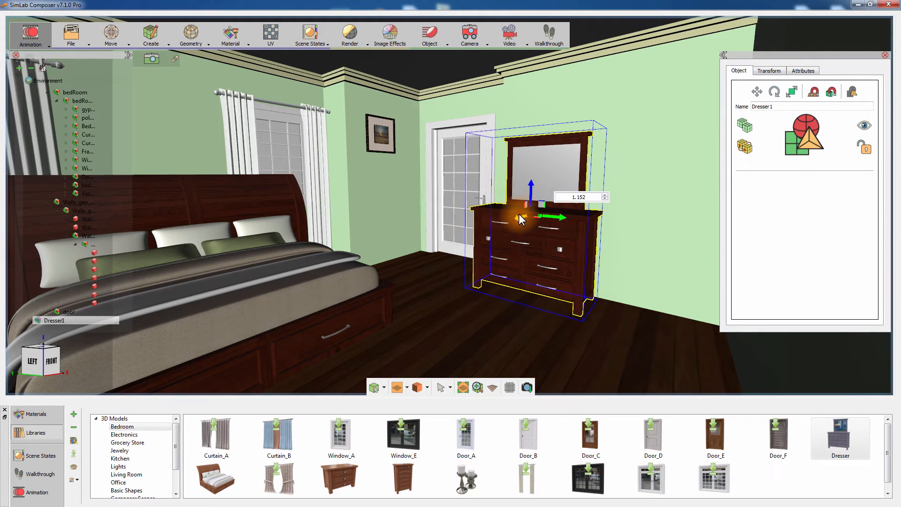
left_click_drag(520, 219, 449, 294)
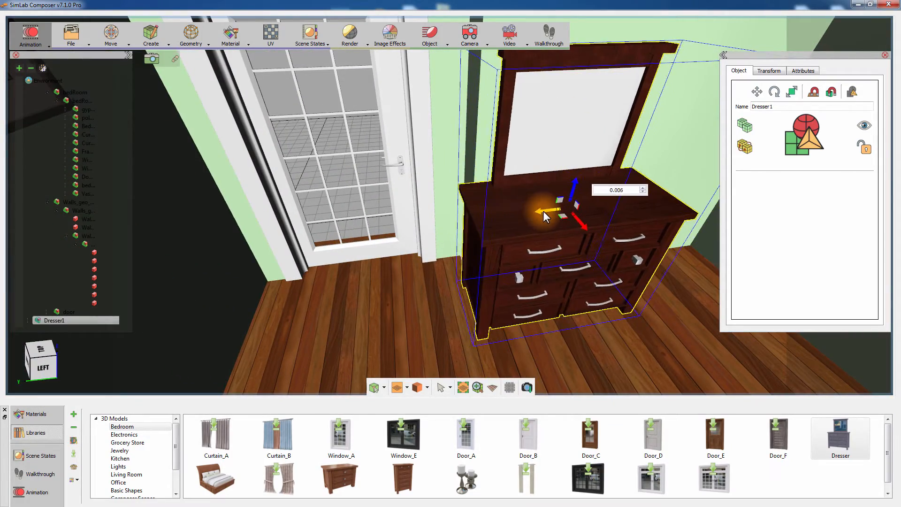
left_click_drag(546, 216, 494, 192)
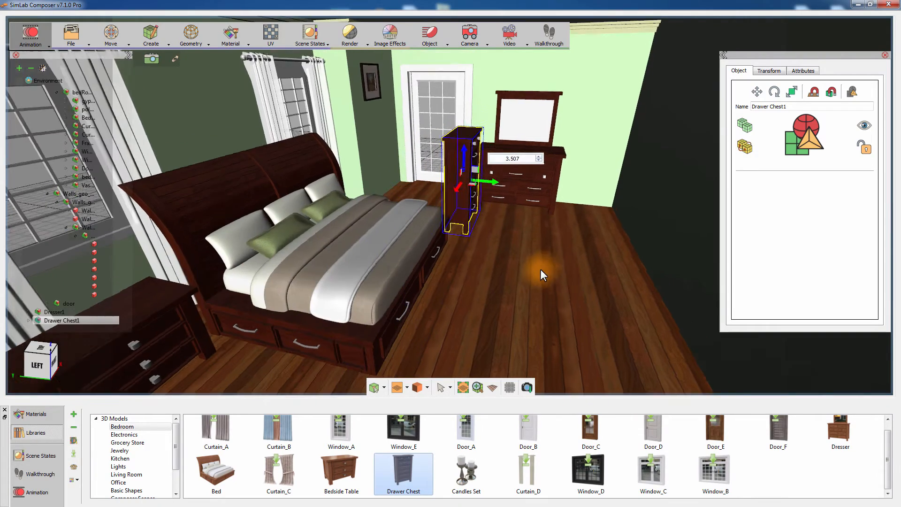
Push the Drawer Chest against the wall to the left of the door
left_click_drag(544, 275, 496, 233)
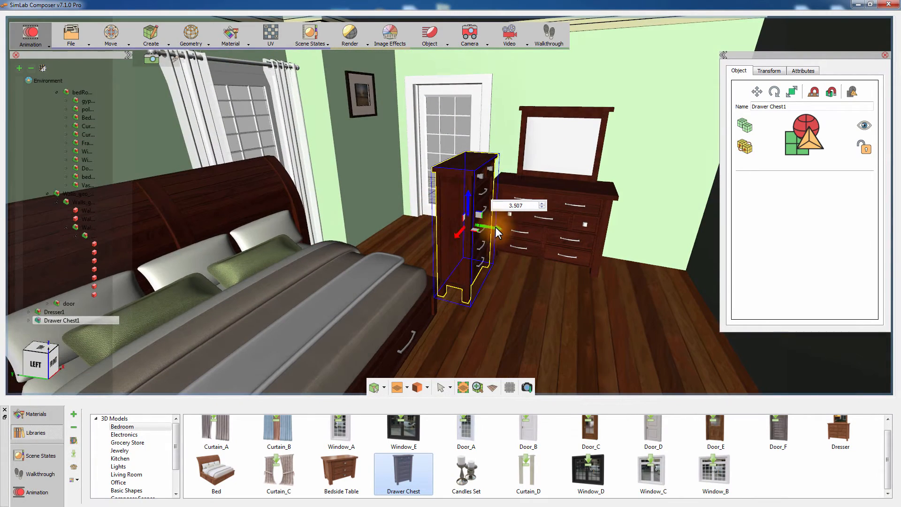
left_click_drag(498, 233, 388, 189)
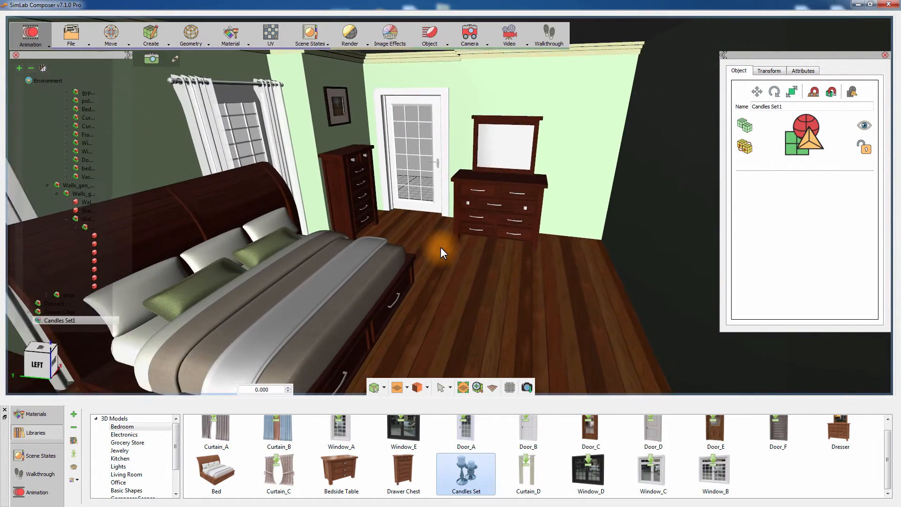
Bring the Candles Set into the room and rest it on top of the dresser
left_click_drag(442, 252, 342, 304)
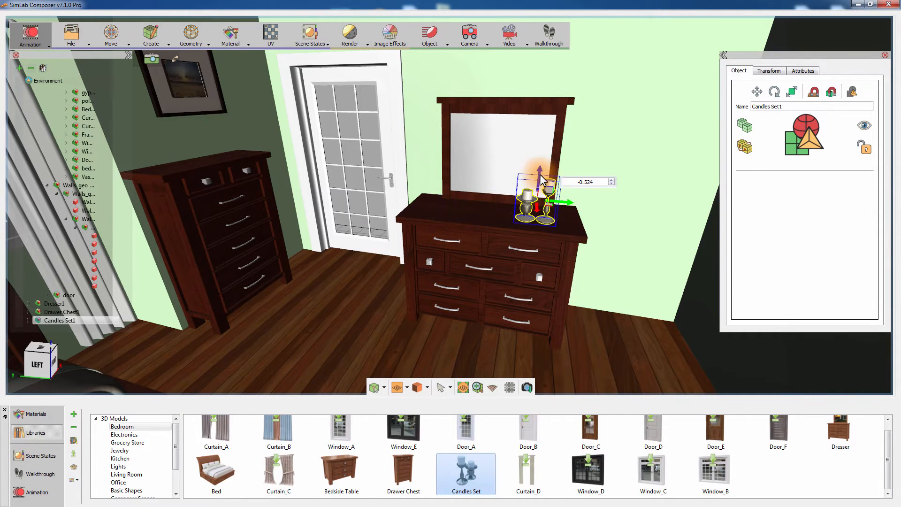
left_click_drag(541, 173, 543, 204)
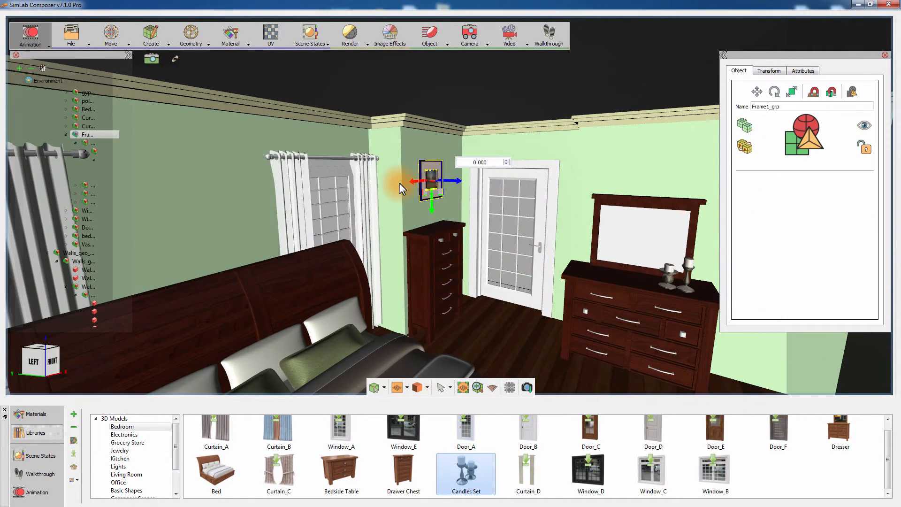
Move Frame1_grp so the picture hangs centred above the bed's headboard
left_click_drag(428, 182, 421, 183)
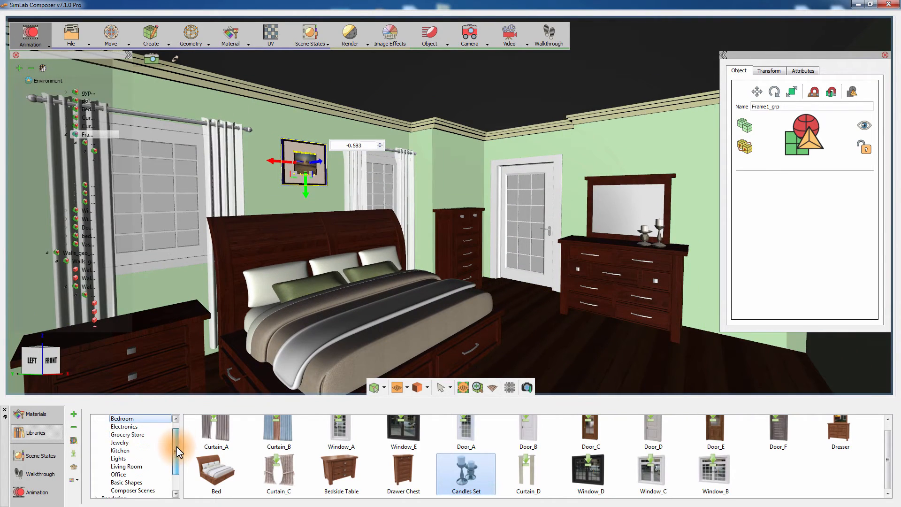
Place Sidelamp_C from the Lights library on the bedside table
left_click(119, 459)
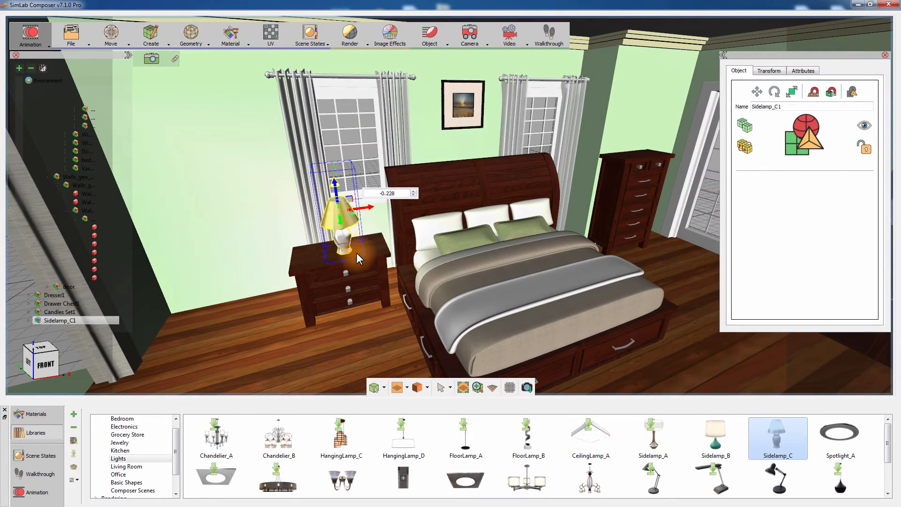
left_click_drag(356, 259, 528, 281)
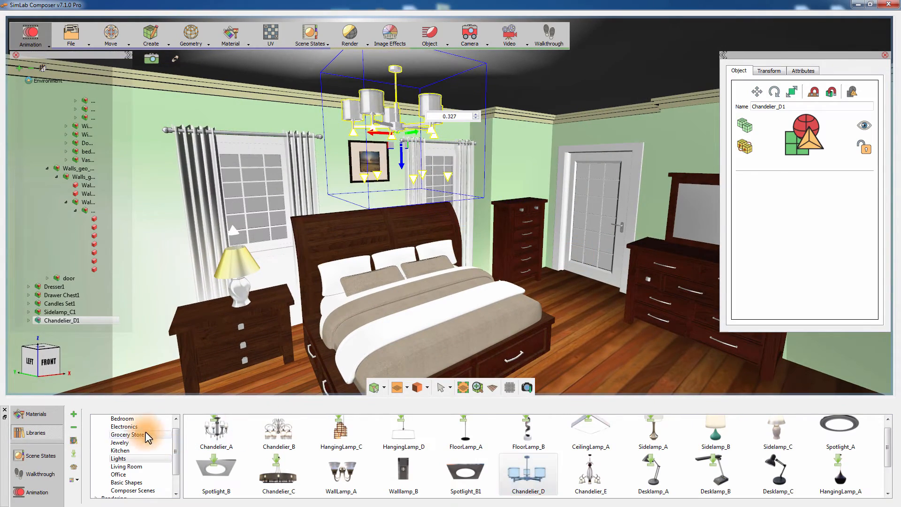
Switch the model library to the Electronics category
left_click(124, 426)
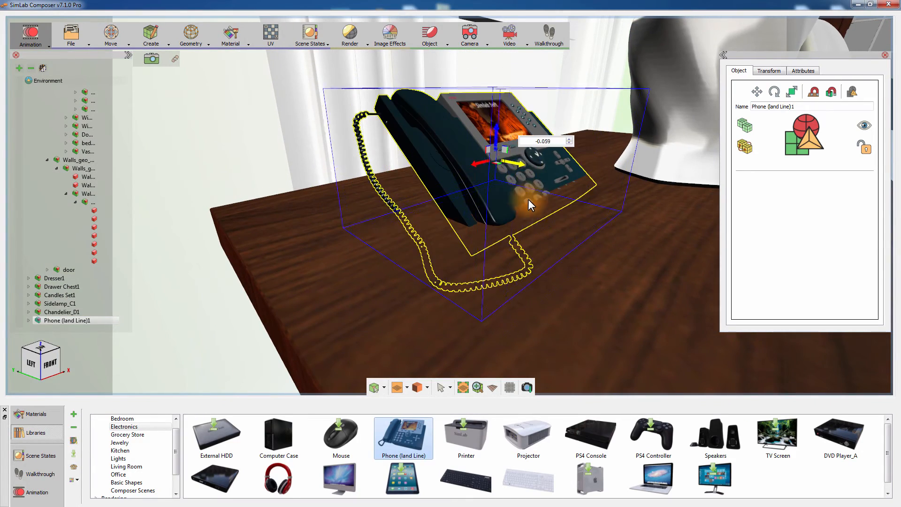
Set the landline phone on the bedside table and start a photoreal render of the bedroom
left_click_drag(520, 148, 528, 115)
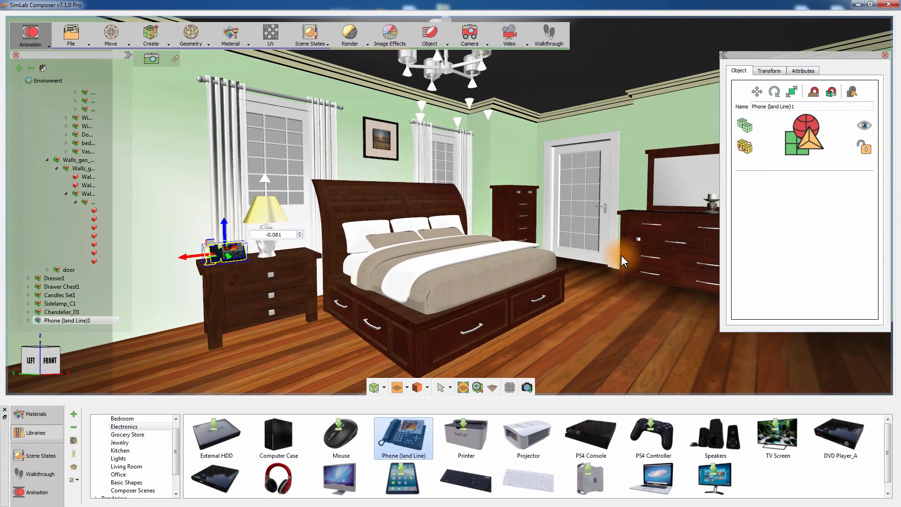
left_click(349, 33)
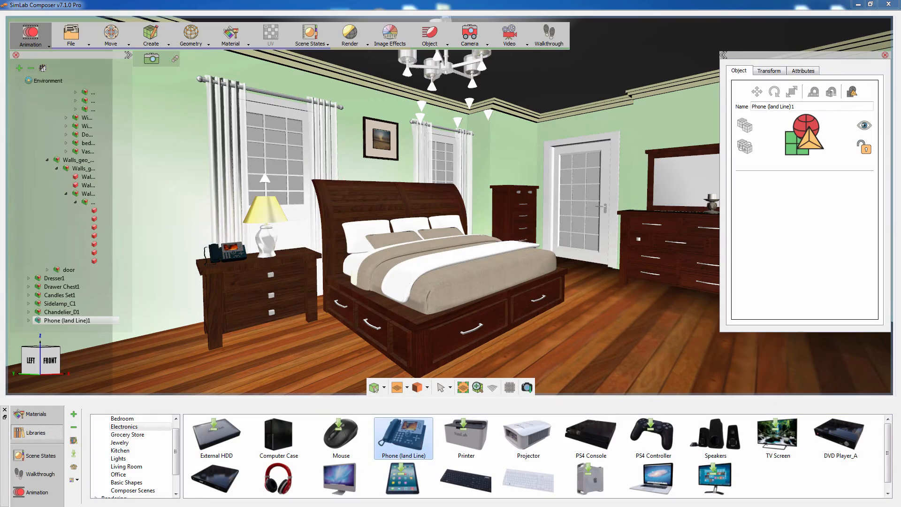
left_click(349, 35)
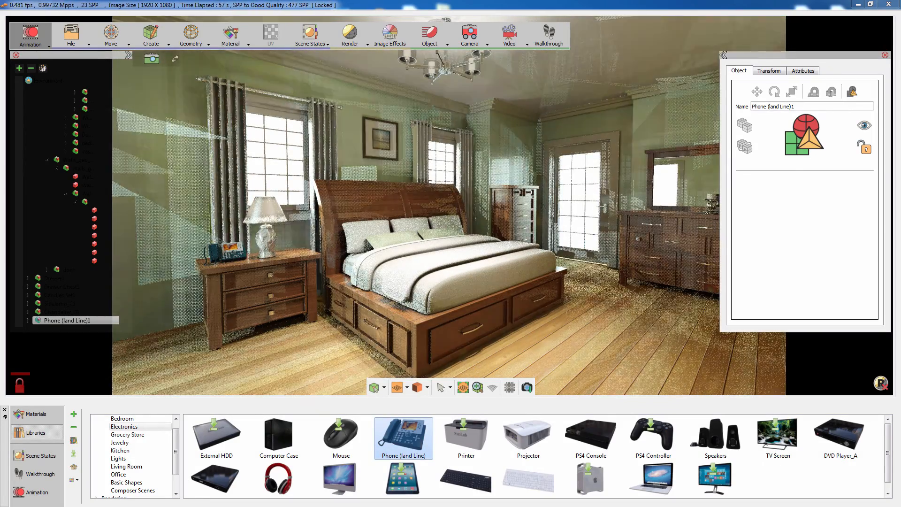